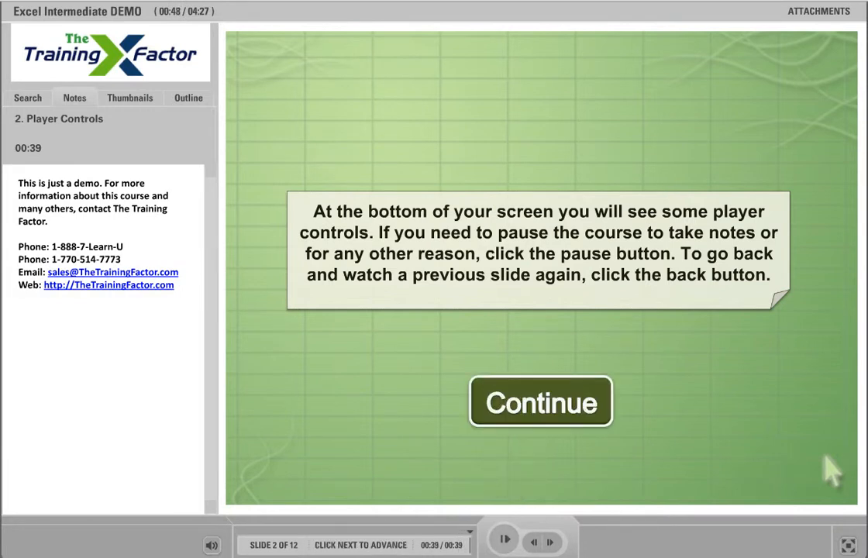
Continue past the Player Controls and Disclaimer slides to reach the Zoom Settings slide
click(541, 401)
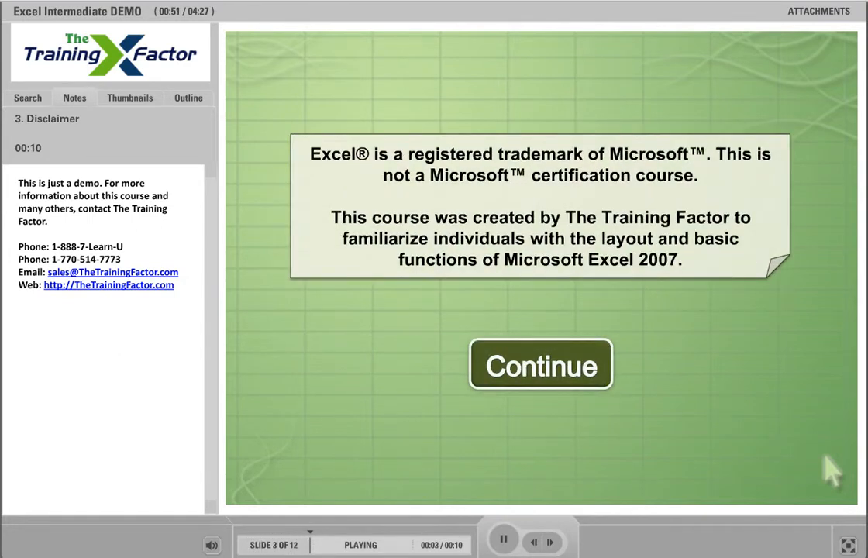
click(540, 365)
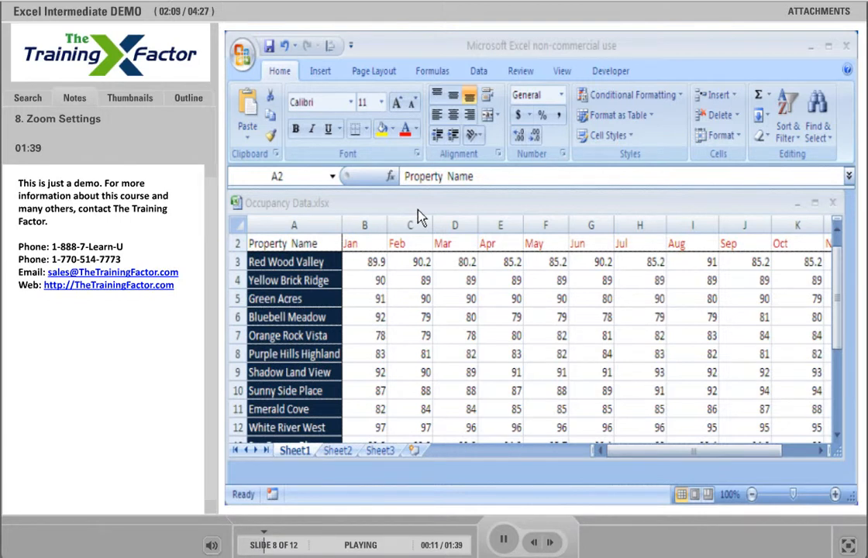
Maximize the Occupancy Data workbook and switch to the View tab
click(562, 70)
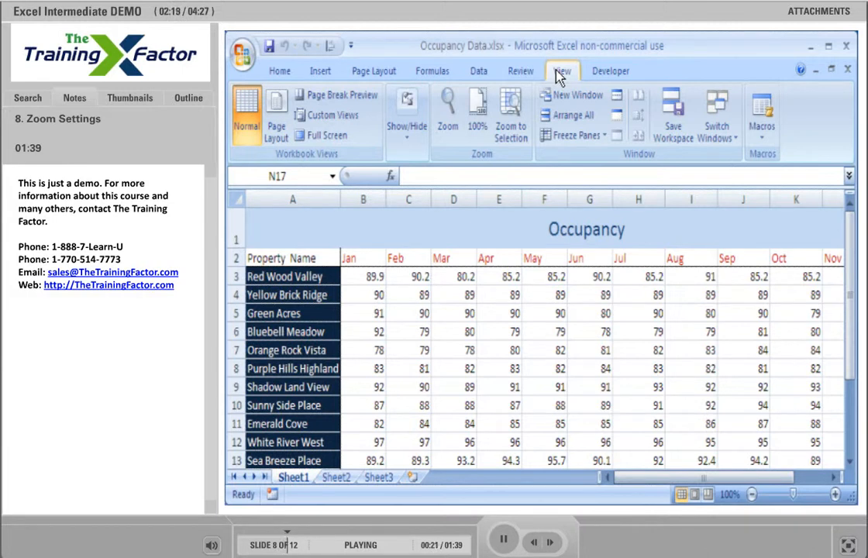
click(448, 113)
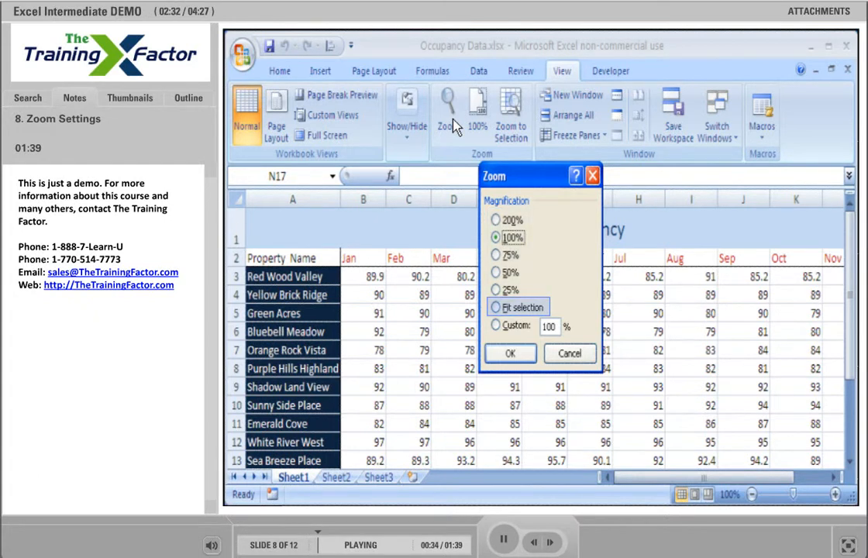
Set the Occupancy sheet zoom to 75% via the Zoom dialog
click(496, 325)
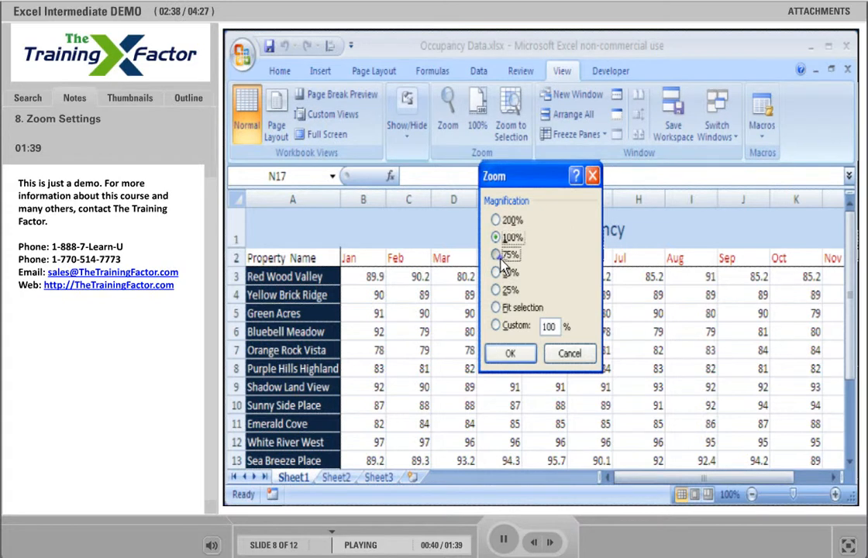
click(510, 353)
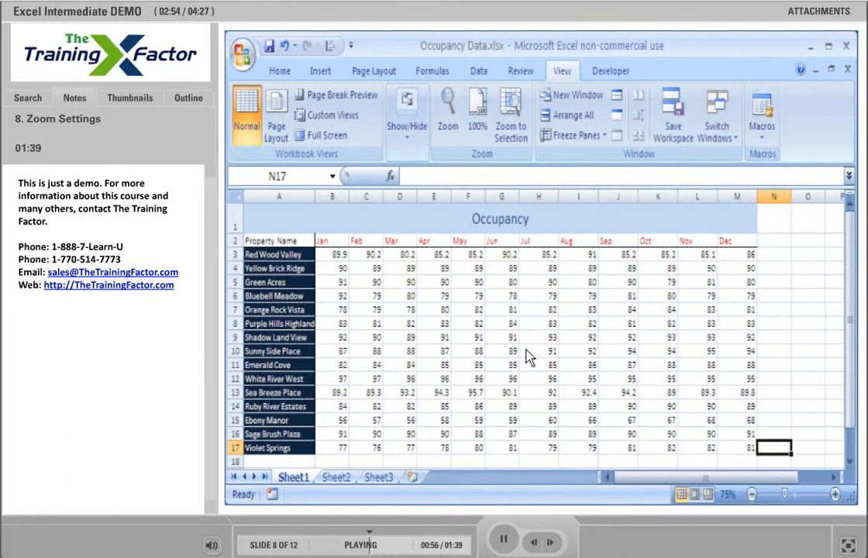
Restore the Occupancy sheet to 100% zoom
click(477, 112)
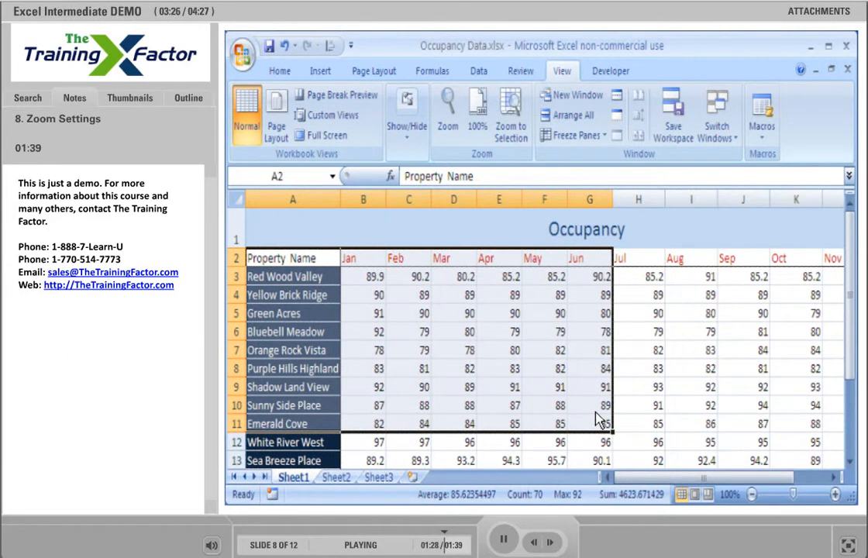
mouse_move(526, 299)
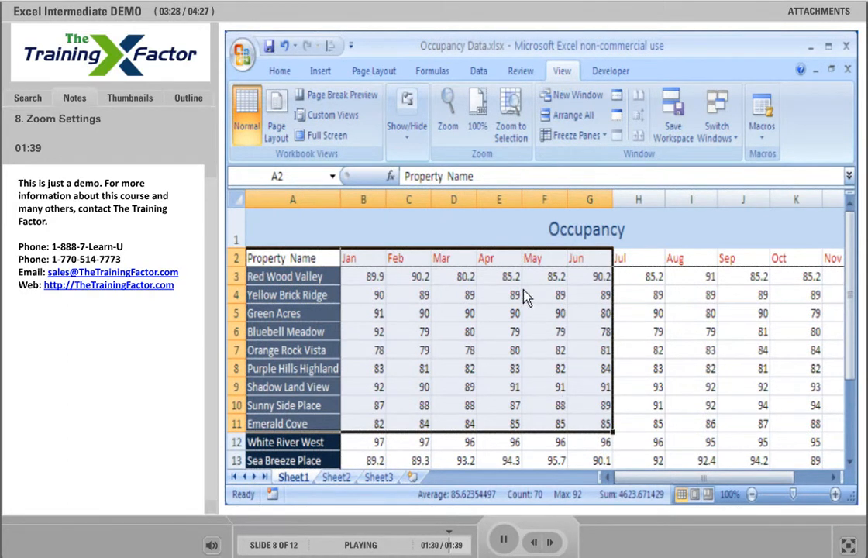
click(510, 112)
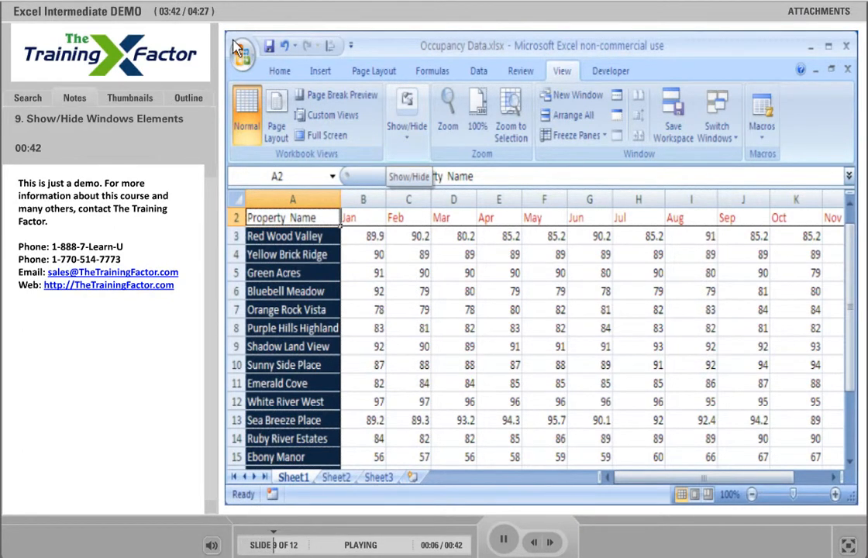
mouse_move(391, 82)
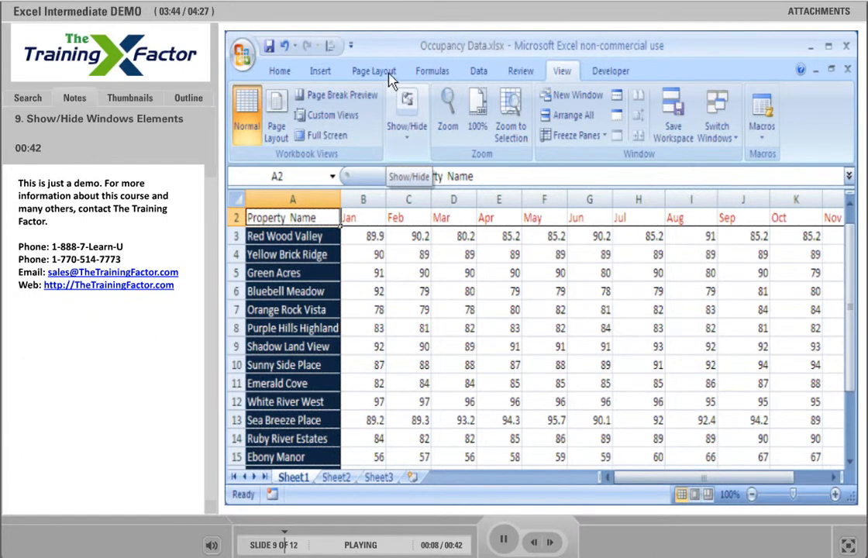
Uncheck Gridlines and Formula Bar under Show/Hide, then confirm both are hidden
click(406, 113)
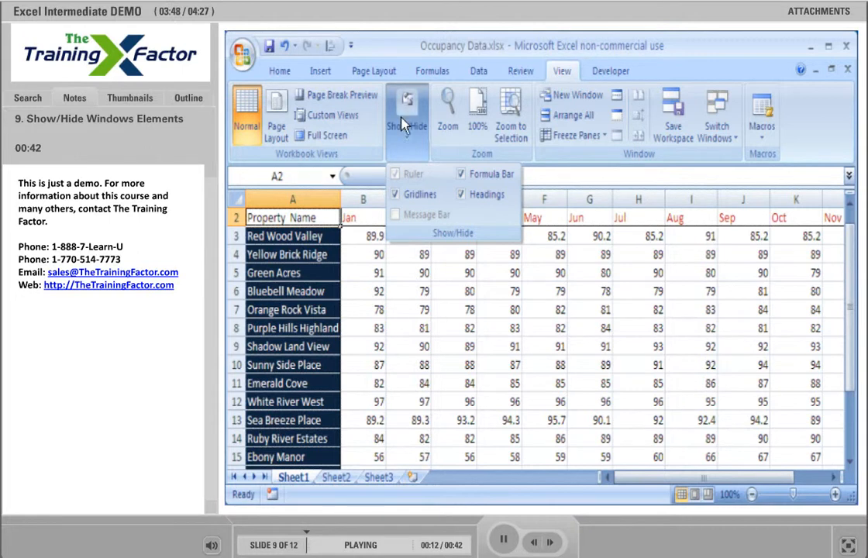
click(413, 194)
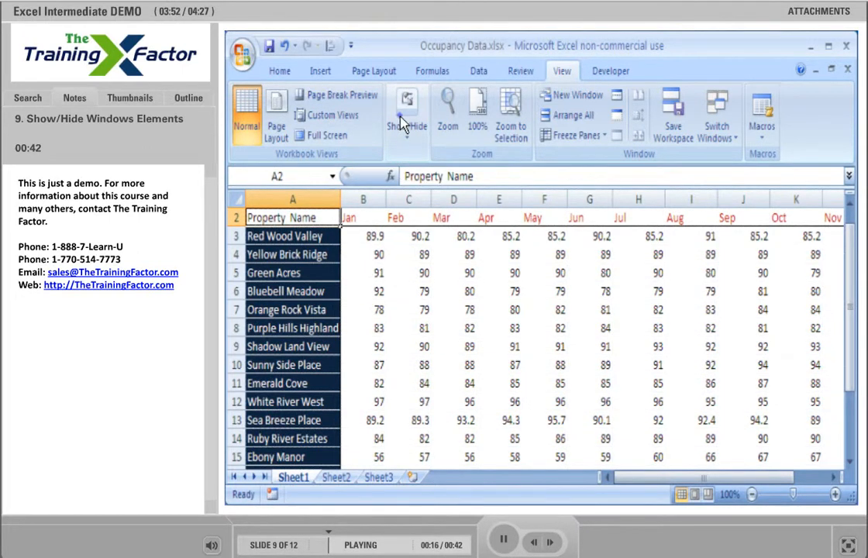
click(407, 117)
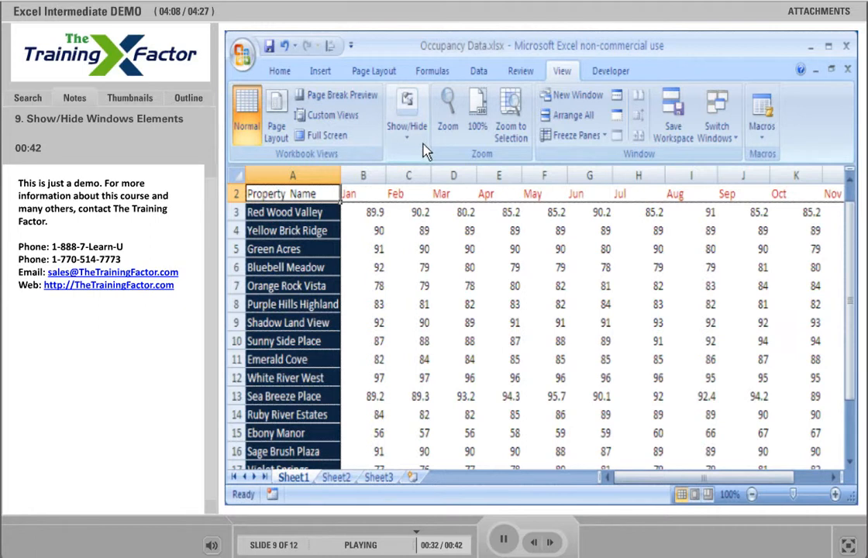
click(406, 117)
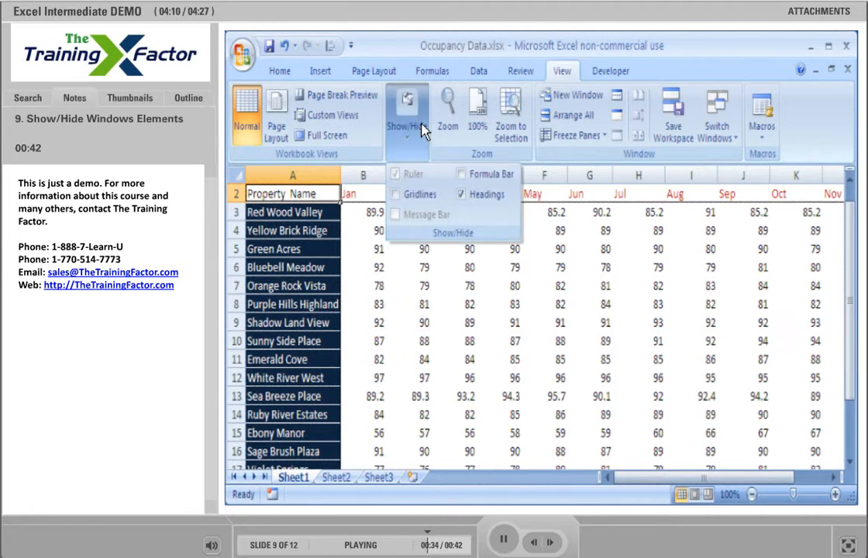